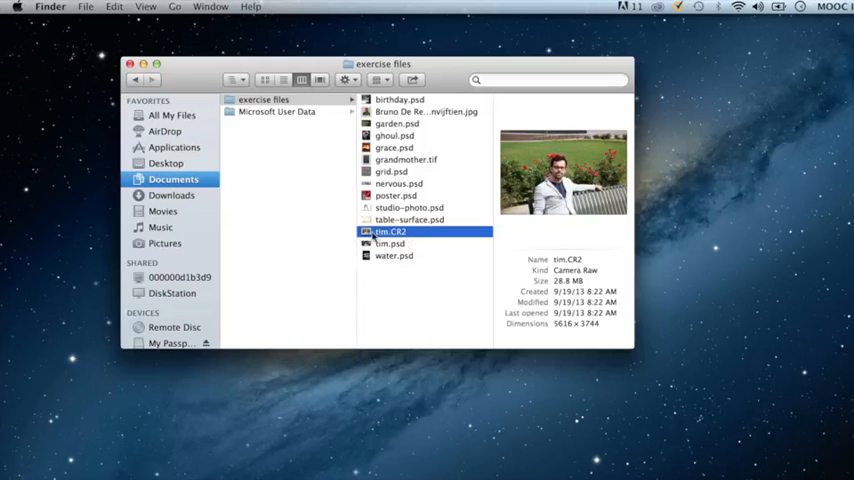
Open tim.CR2, the RAW photo of the man on the bench, into Camera Raw.
double_click(390, 232)
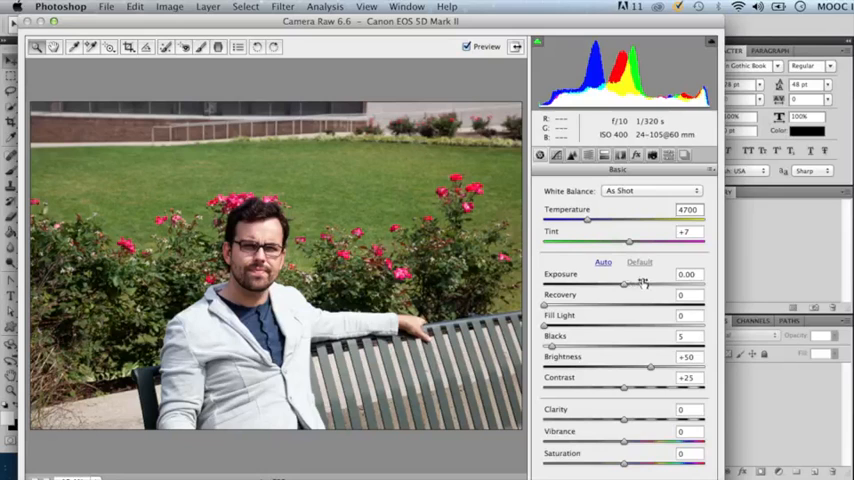
mouse_move(636, 288)
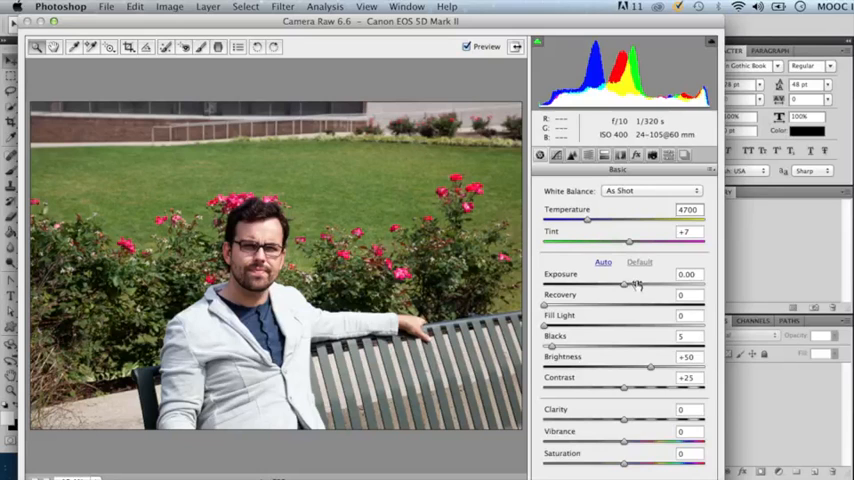
mouse_move(632, 292)
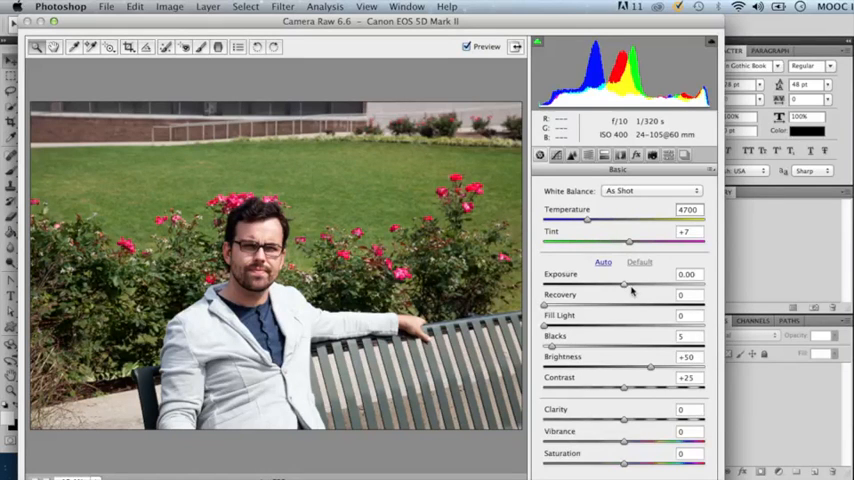
mouse_move(626, 292)
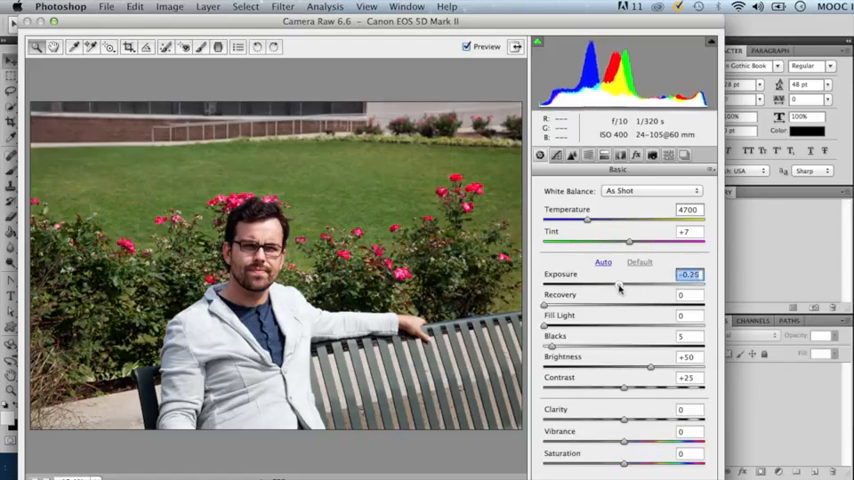
Lower Exposure to -0.75 and raise Recovery to 19 to pull back the highlights.
drag(620, 288, 610, 288)
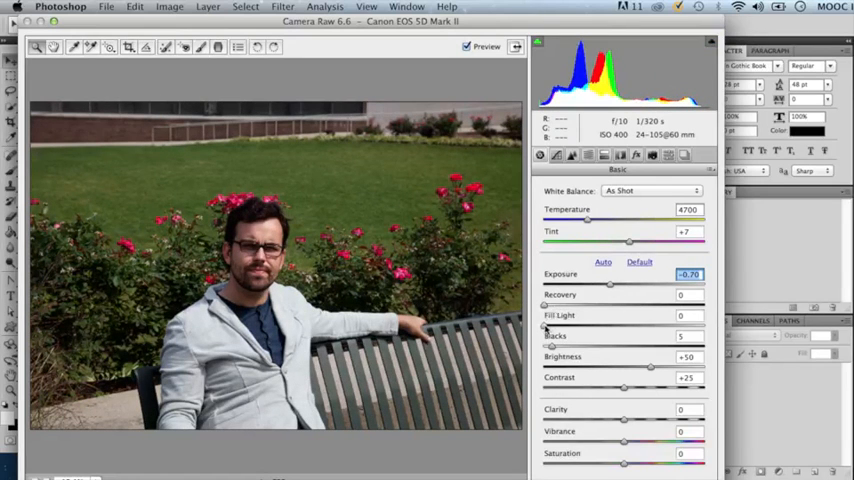
drag(544, 304, 576, 304)
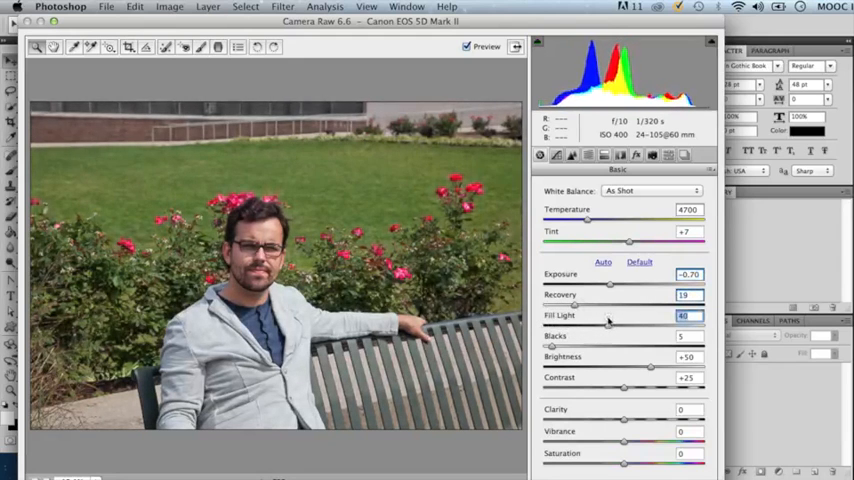
mouse_move(586, 222)
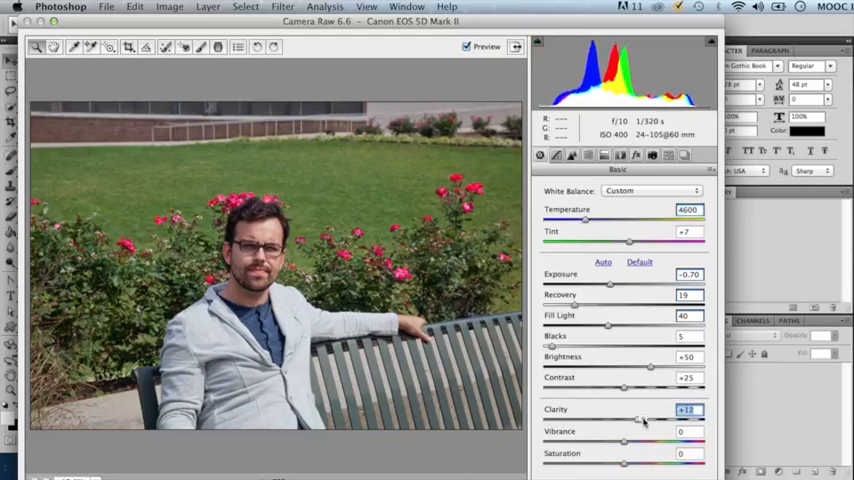
Raise Fill Light to 55, Blacks to about 10 and Vibrance, then bring the adjusted photo into Photoshop.
drag(636, 420, 656, 420)
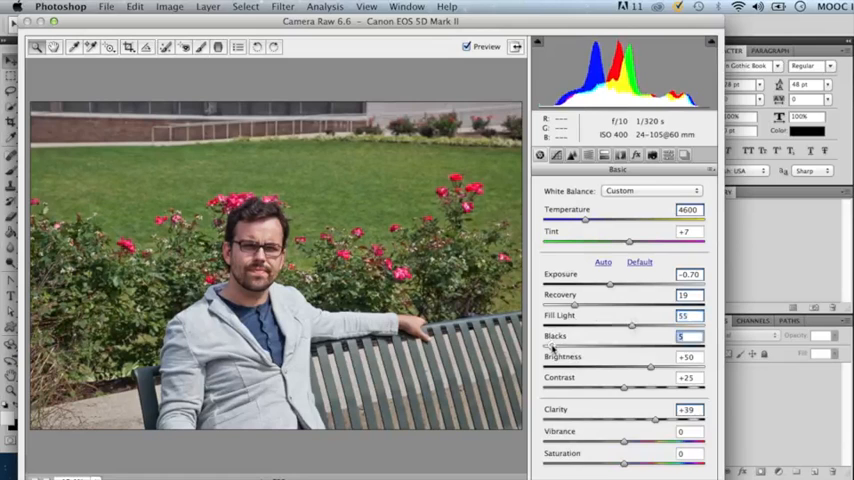
drag(548, 348, 560, 348)
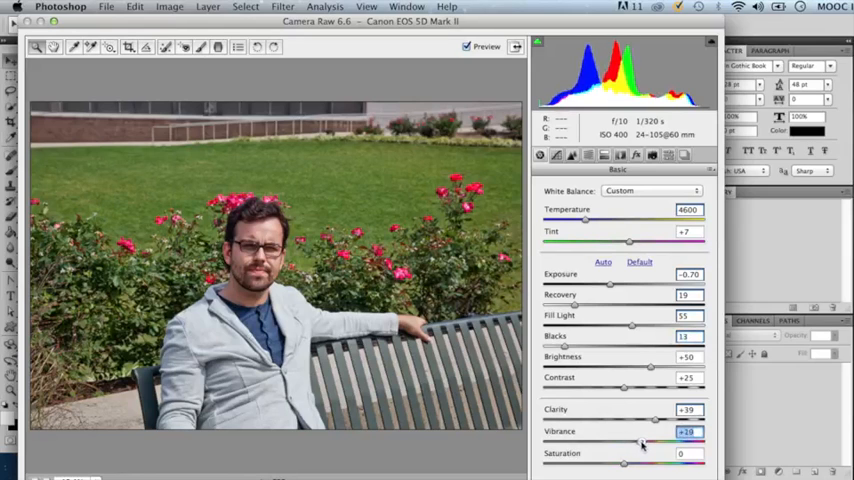
drag(644, 442, 640, 442)
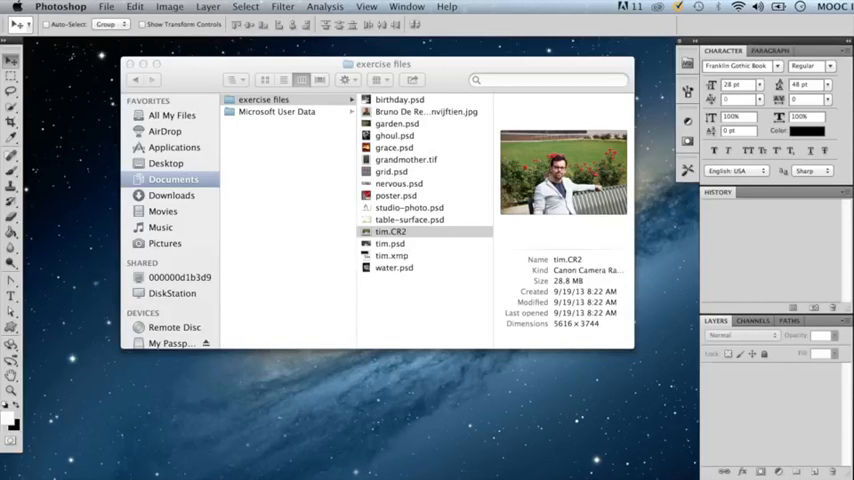
double_click(394, 232)
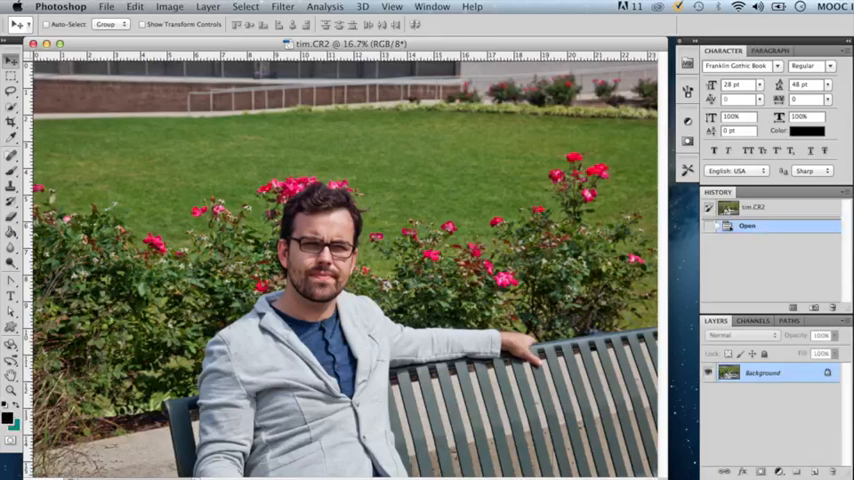